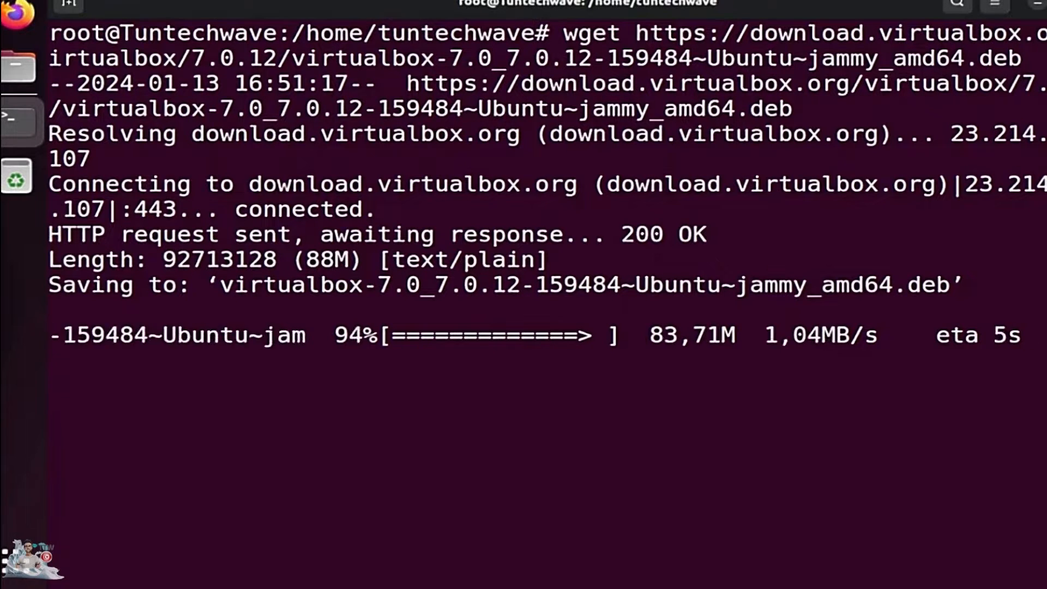
Run sudo dpkg -i on the downloaded VirtualBox 7.0.12 .deb package
text(sudo dp)
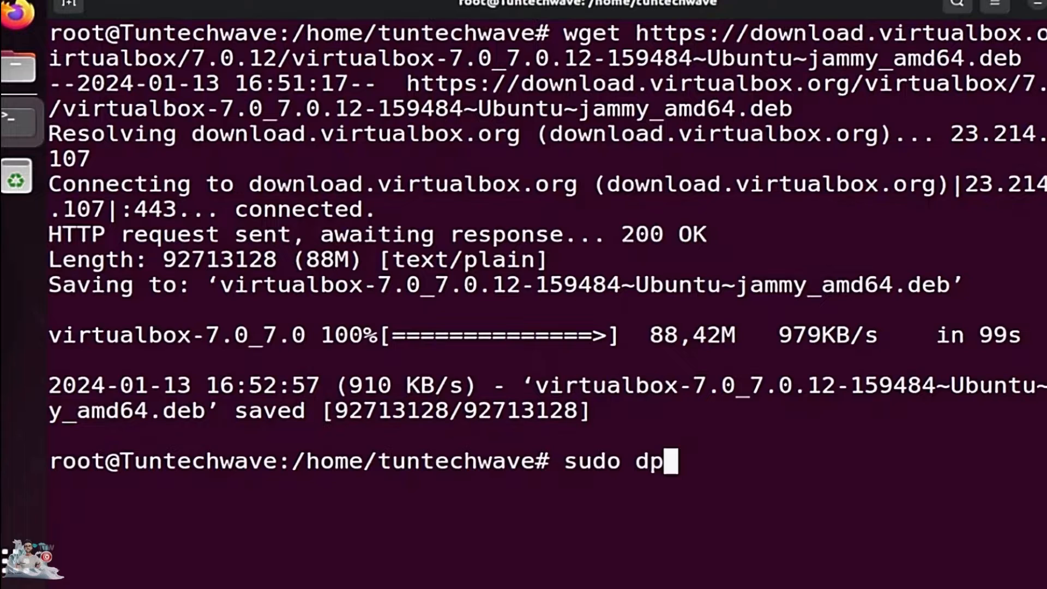
text(kg -i virtualbox-7.0_7.0.12484~Ubuntu~jammy_amd64.deb)
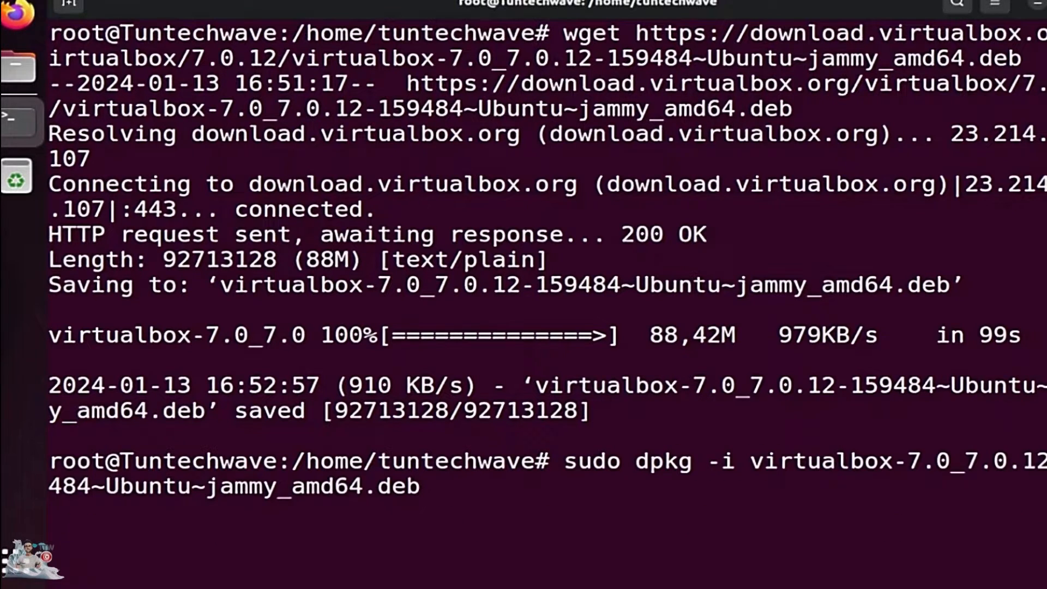
key(Return)
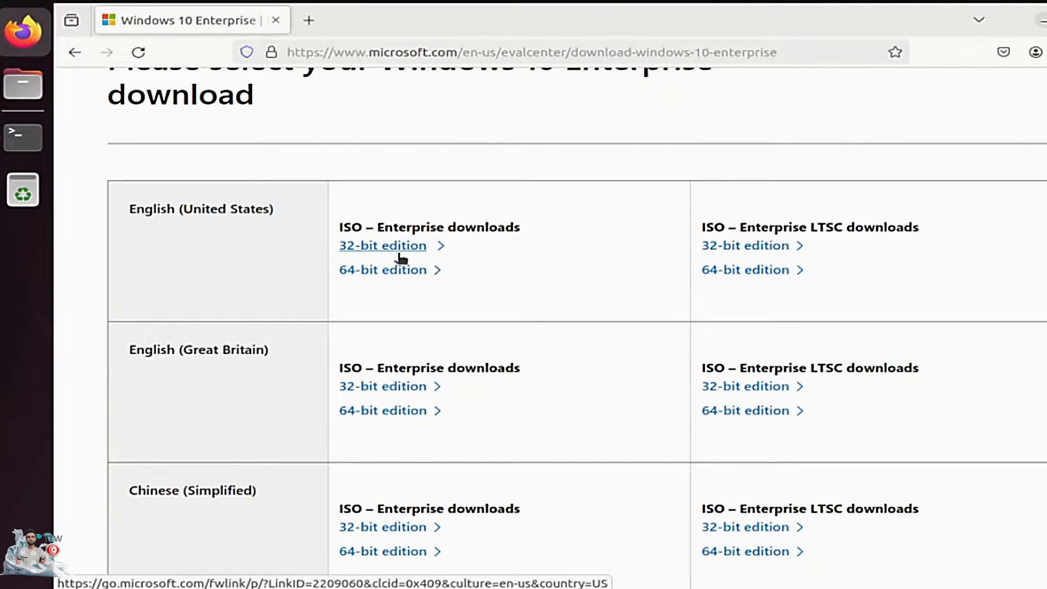
Start downloading the 32-bit English (United States) Enterprise ISO and check the downloads panel
click(382, 245)
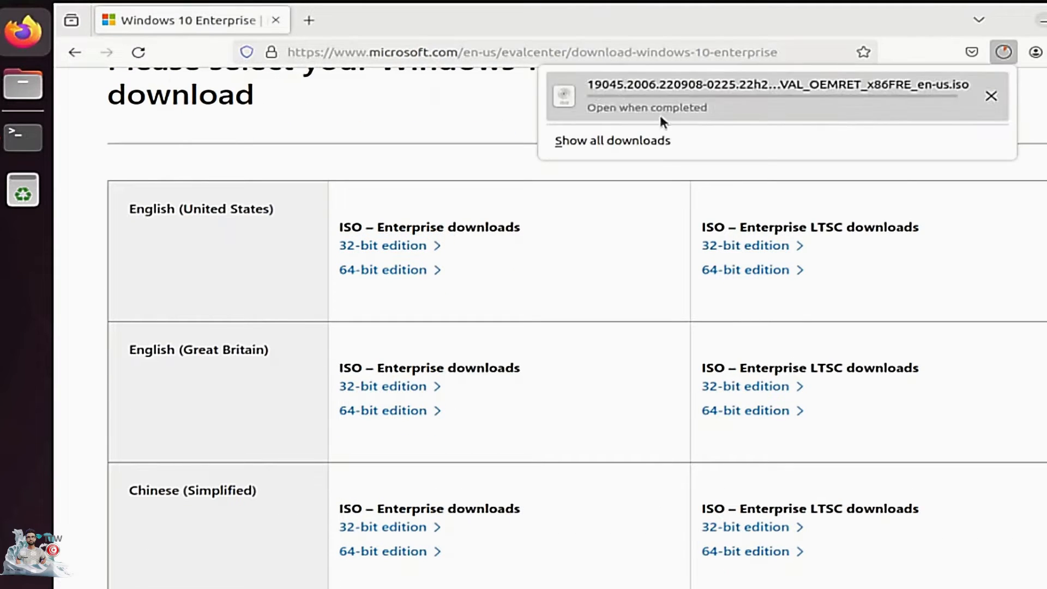
click(612, 140)
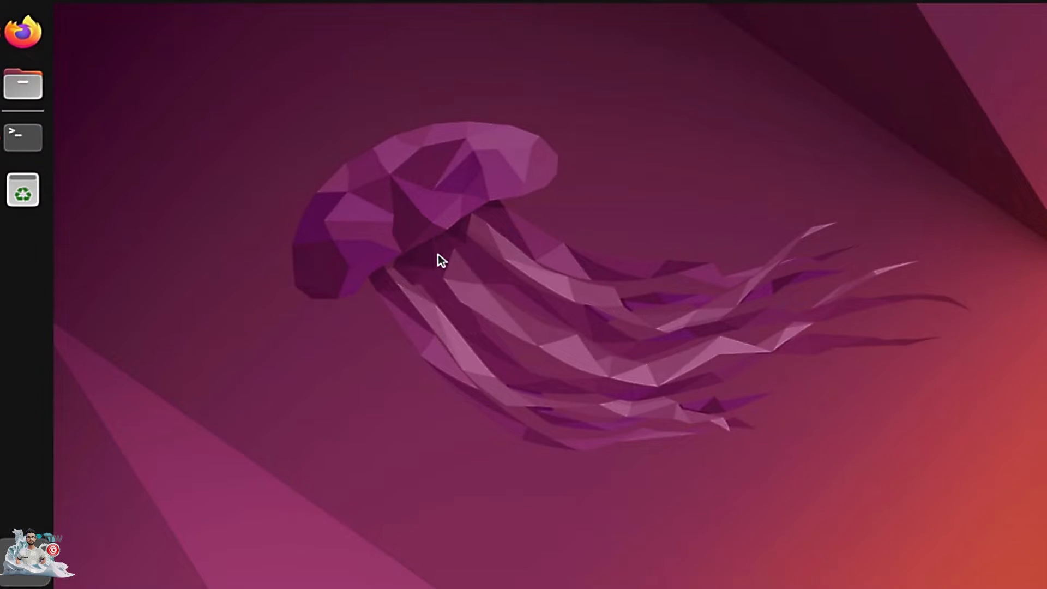
Launch VirtualBox maximized and begin a new virtual machine named w10
click(21, 140)
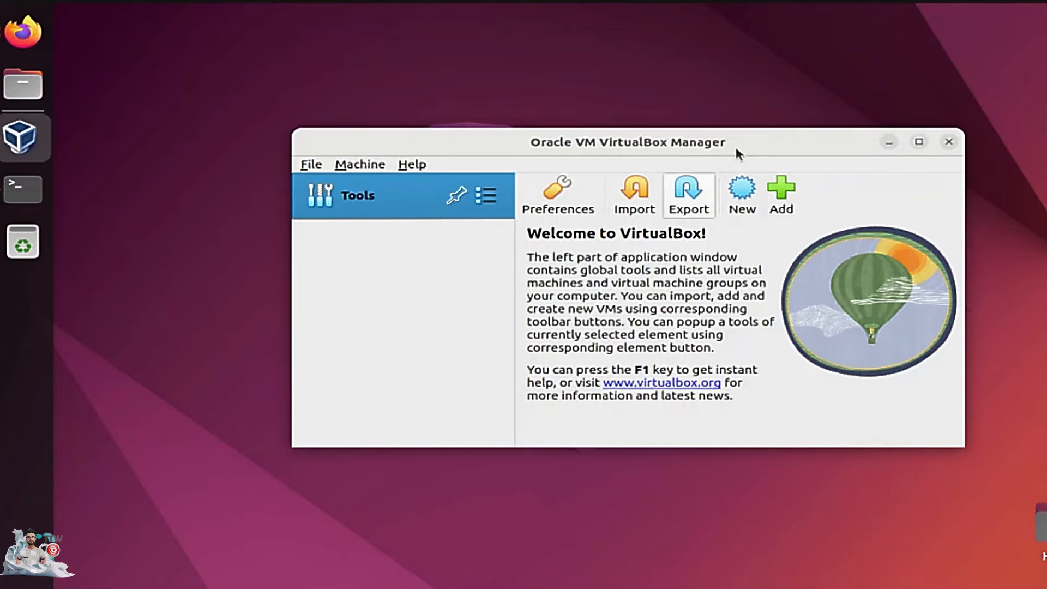
click(919, 141)
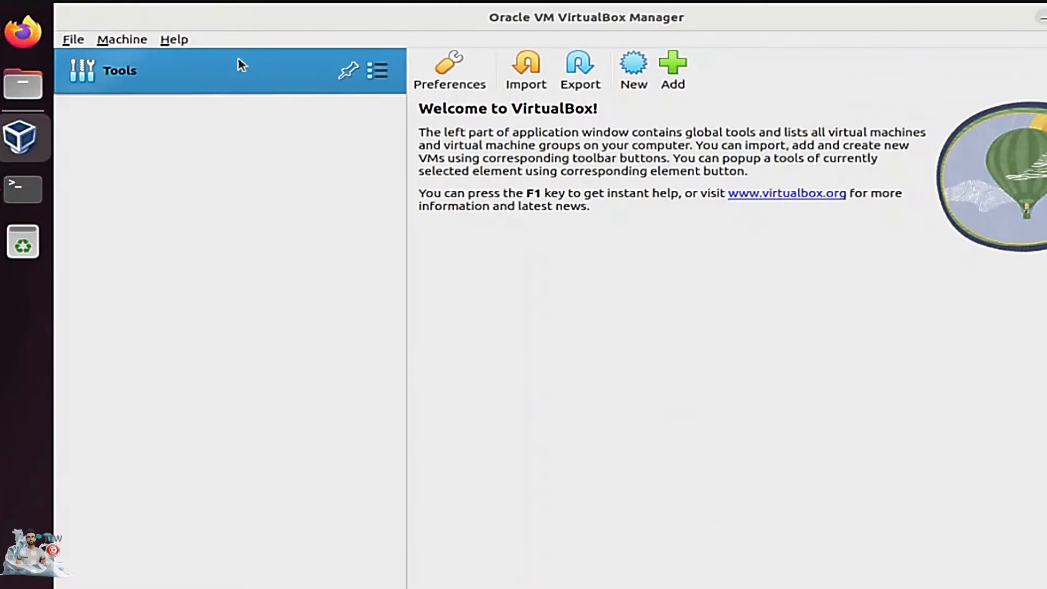
click(633, 64)
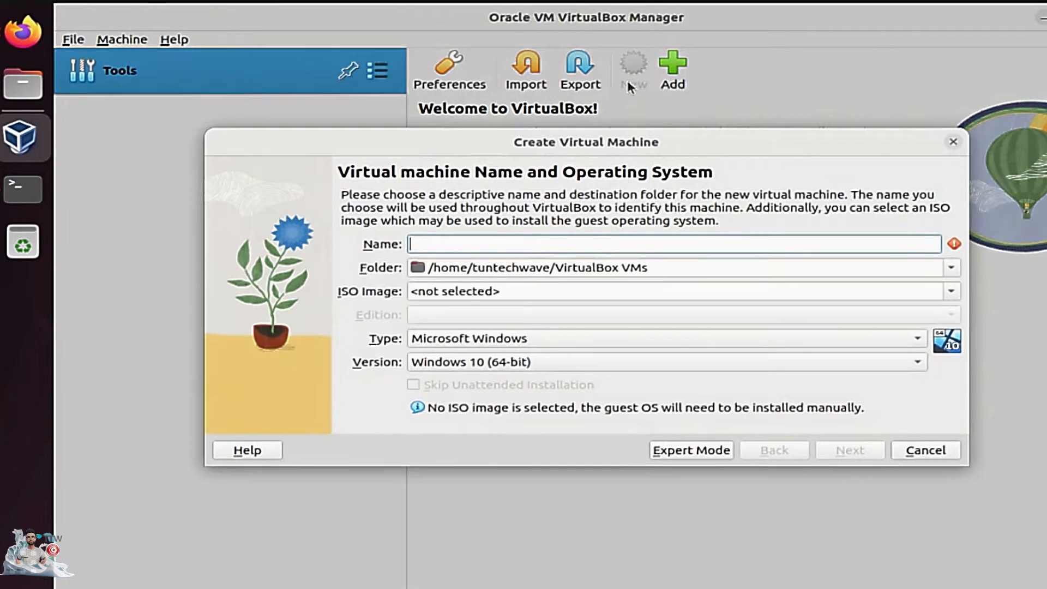
text(w1)
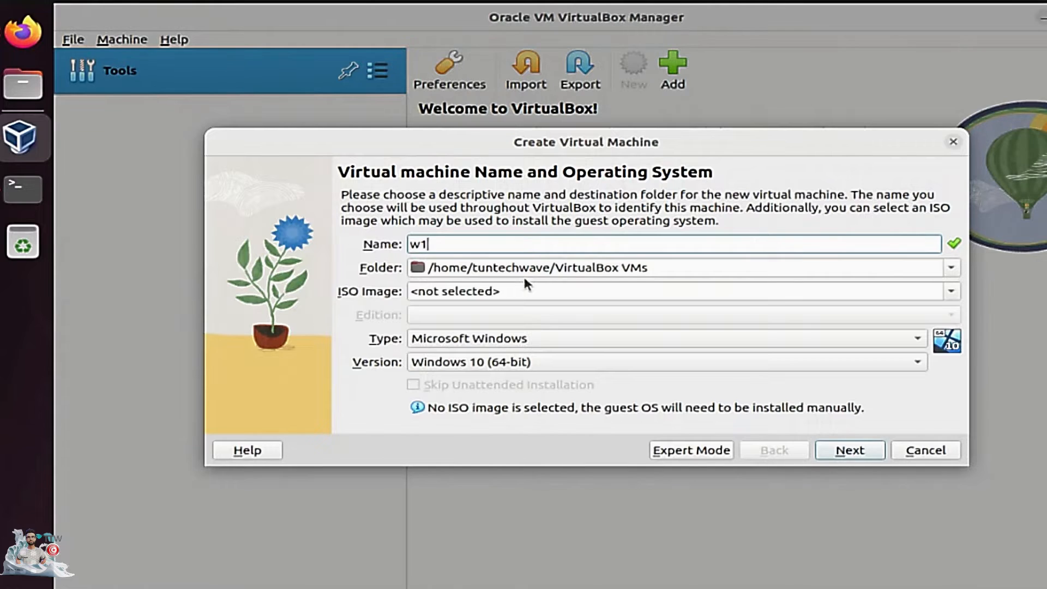
Attach the Windows 10 Enterprise ISO from Downloads as the machine's ISO image
click(952, 299)
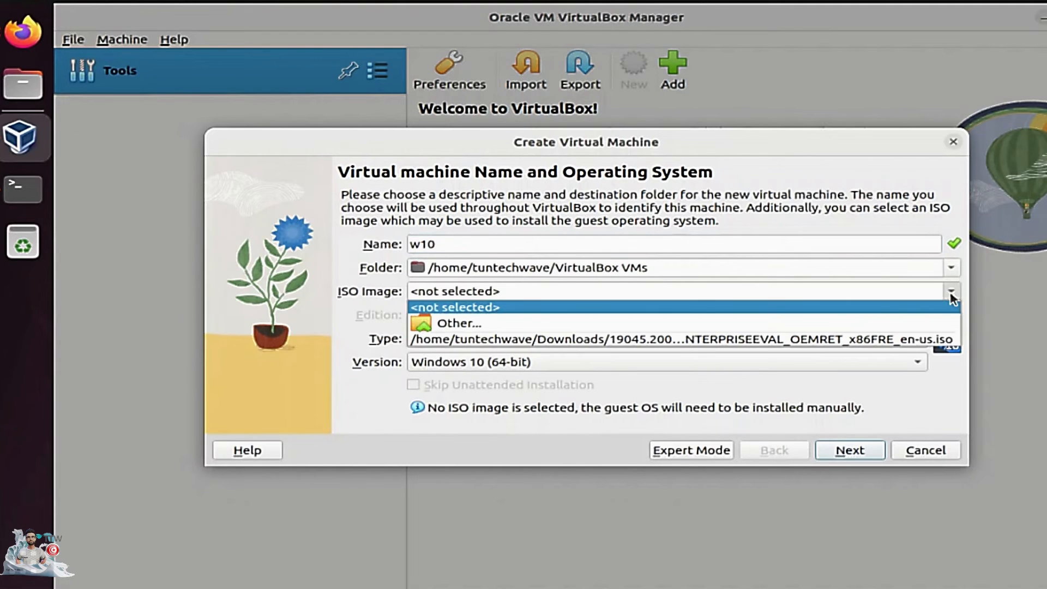
click(456, 323)
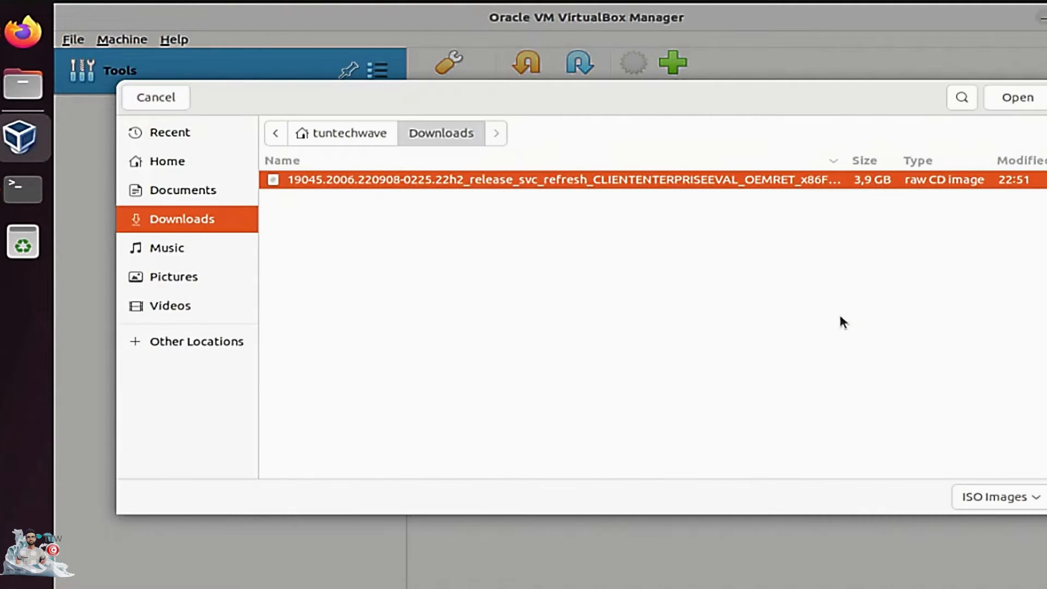
click(1021, 98)
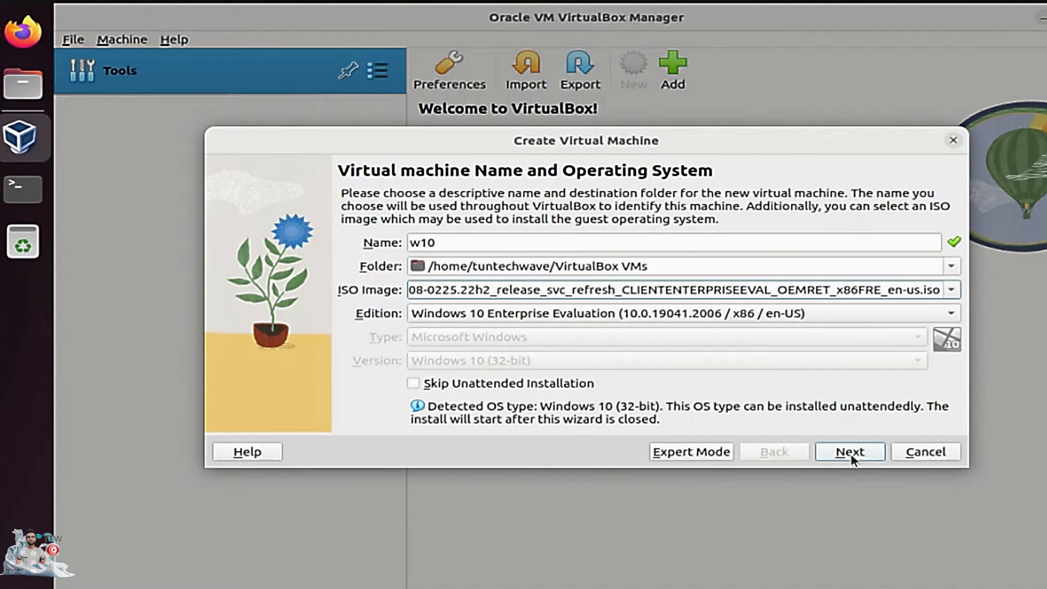
Set the unattended install username to tuntechwave and continue to the Hardware page
click(850, 452)
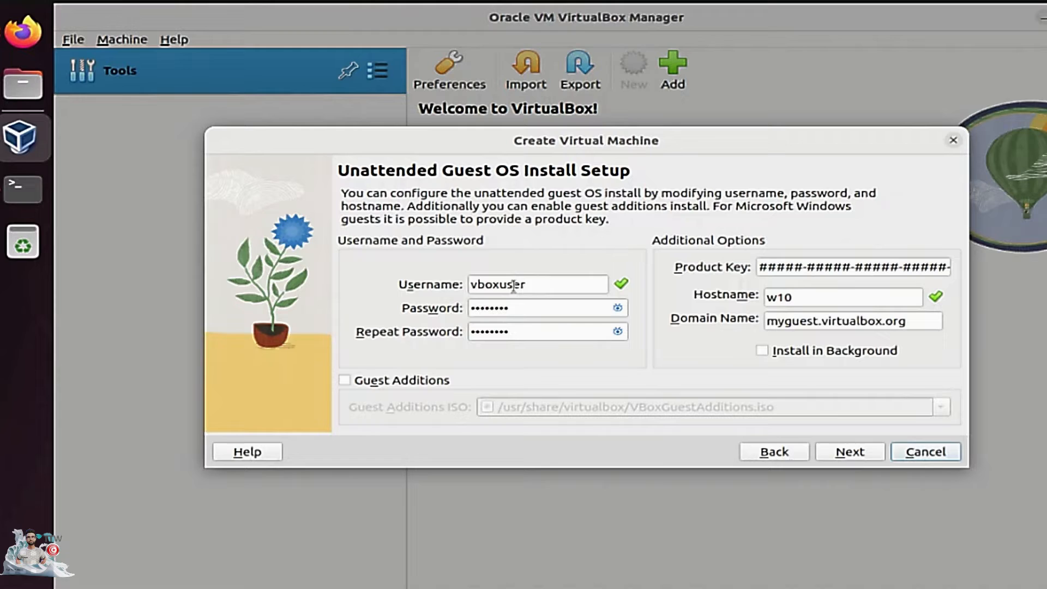
text(tunted)
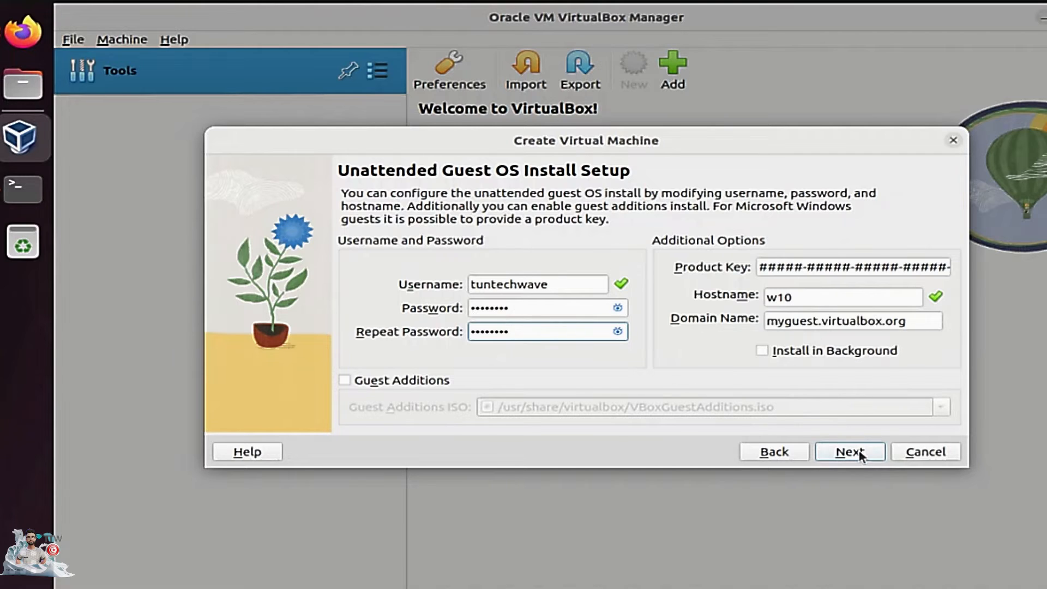
click(850, 452)
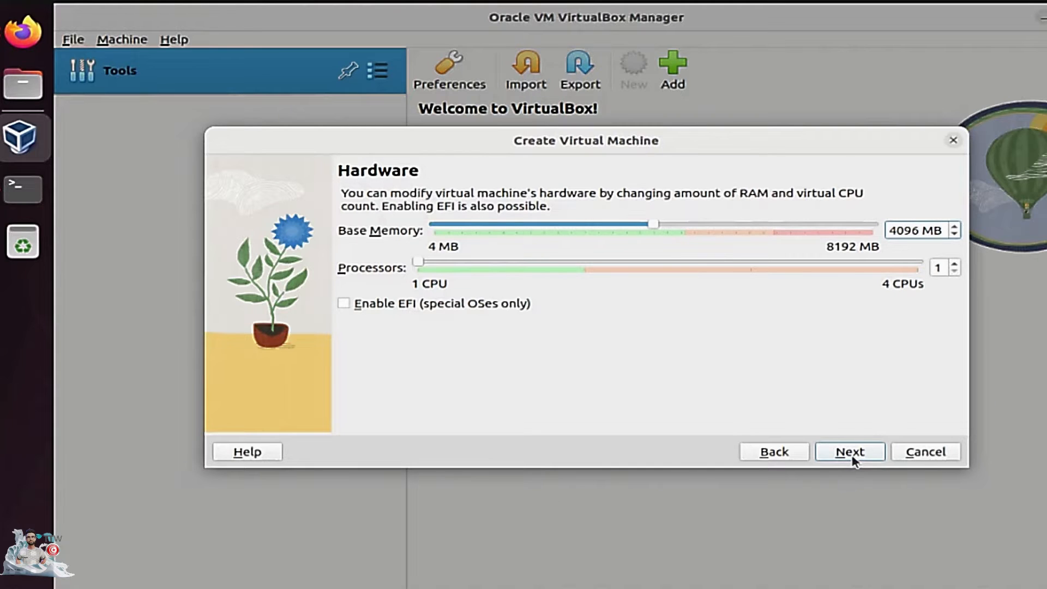
Accept 4096 MB, 1 CPU and the 50 GB disk, then finish creating the w10 machine
click(850, 451)
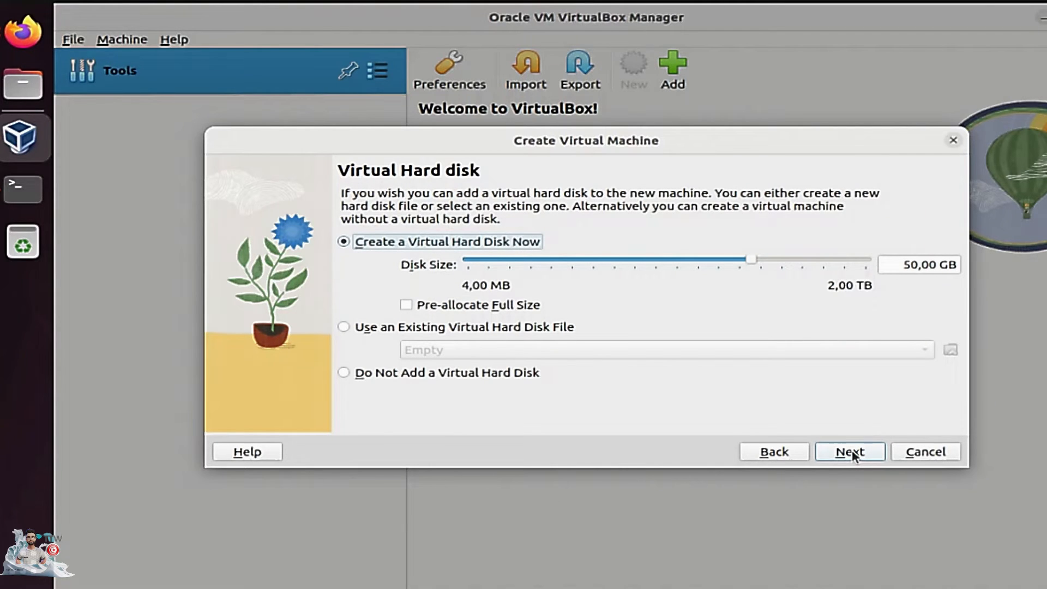
click(850, 452)
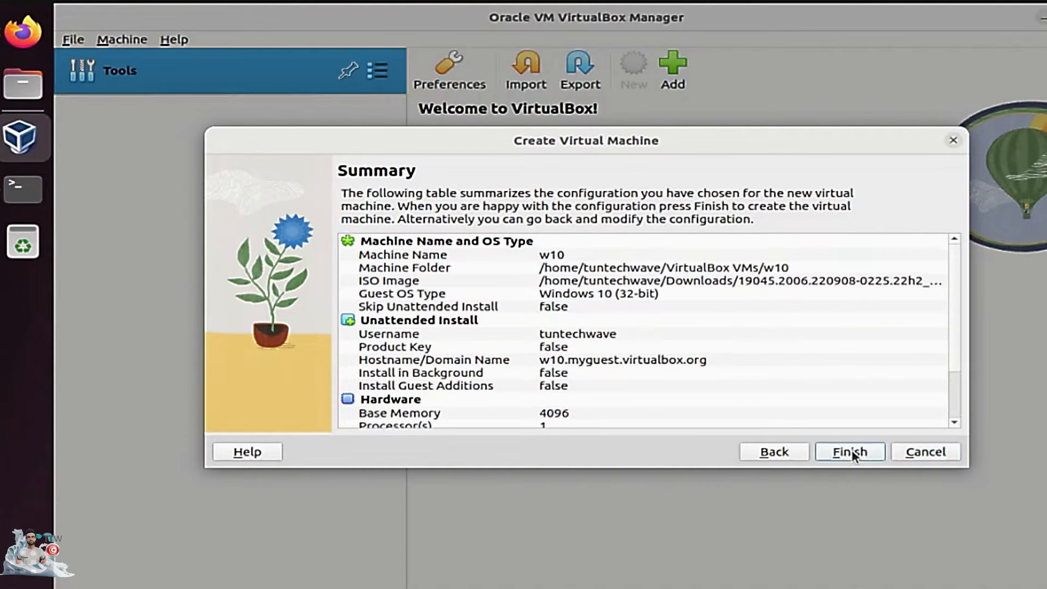
click(850, 452)
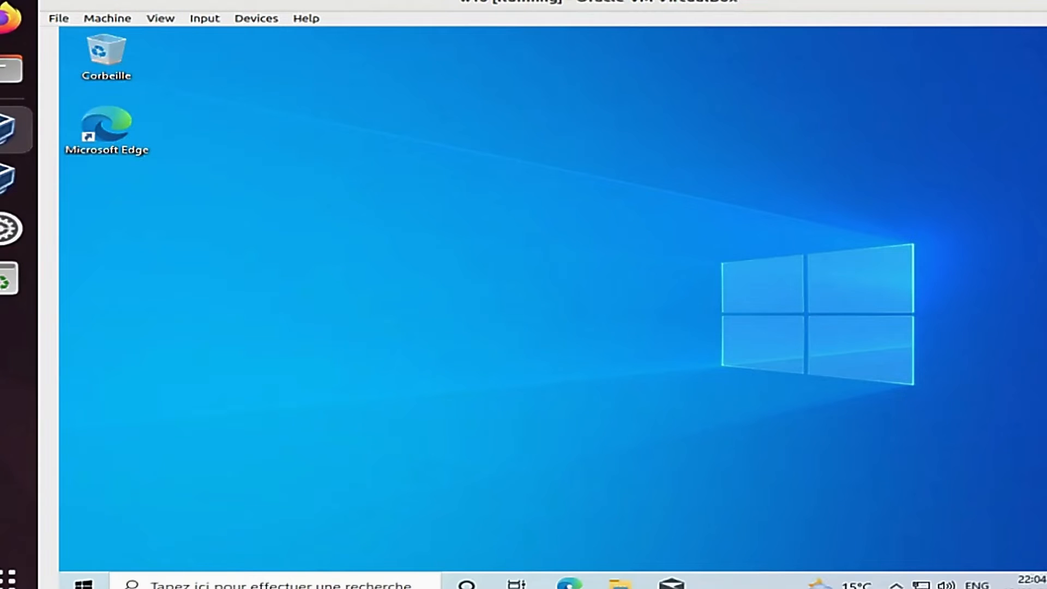
mouse_move(604, 355)
text(bluestq)
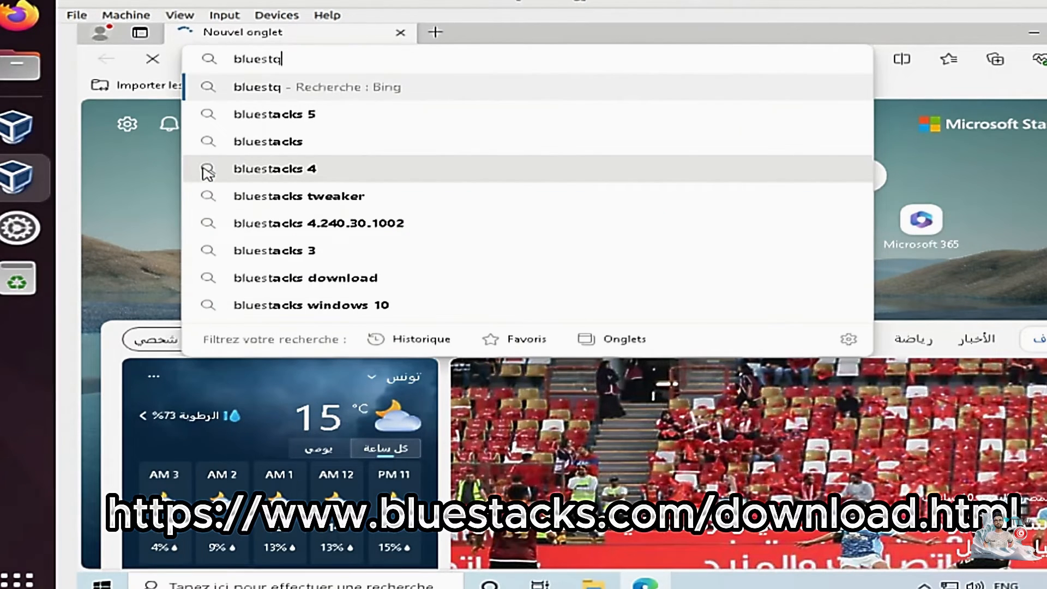
Find bluestacks.com/bluestacks-5.html via a 'bluestacks 5' search and download the BlueStacks installer, retrying once
click(274, 114)
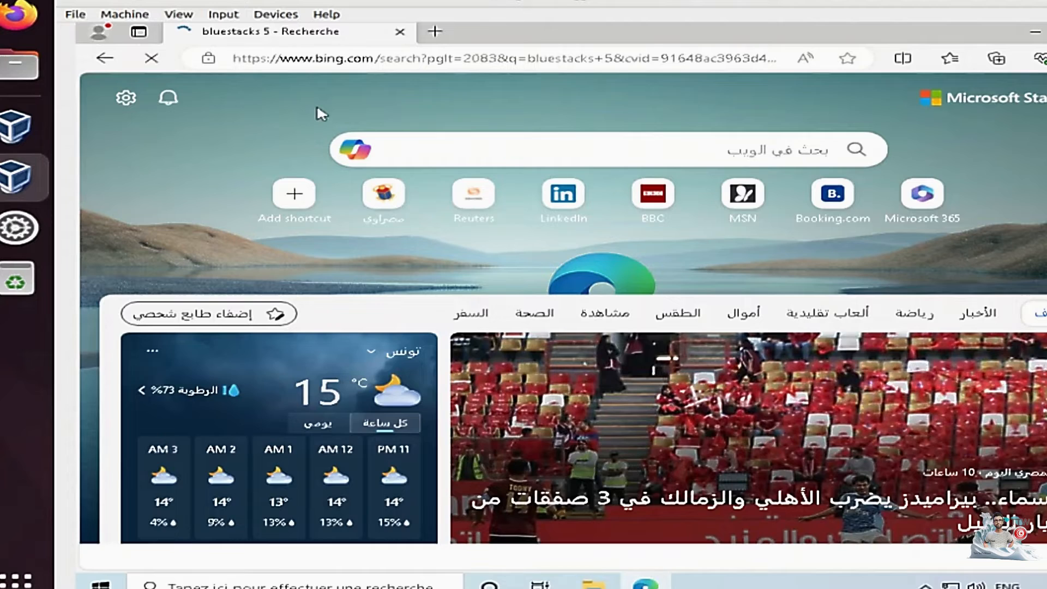
click(435, 31)
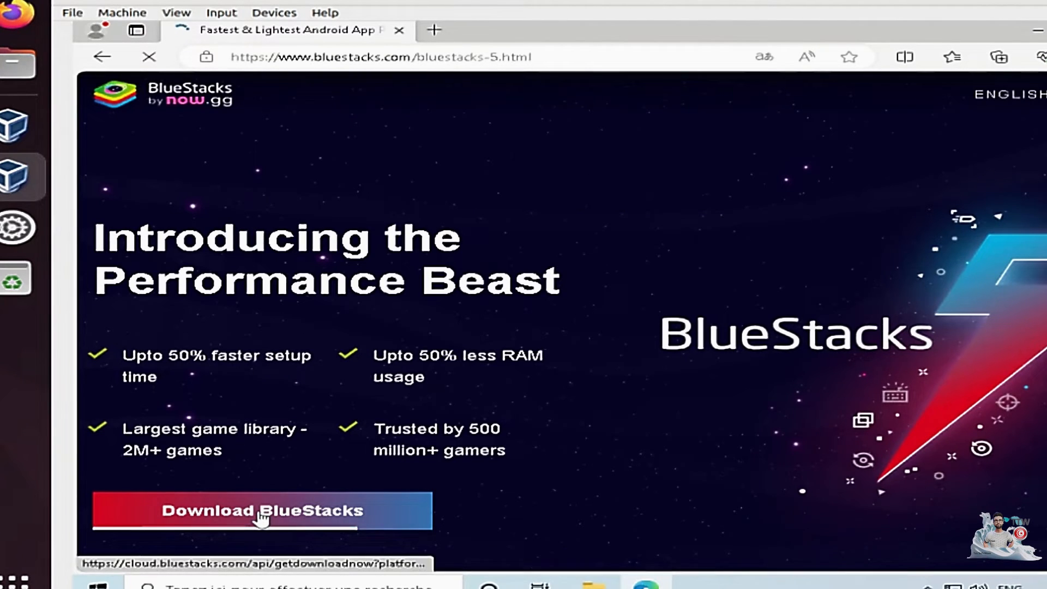
click(261, 516)
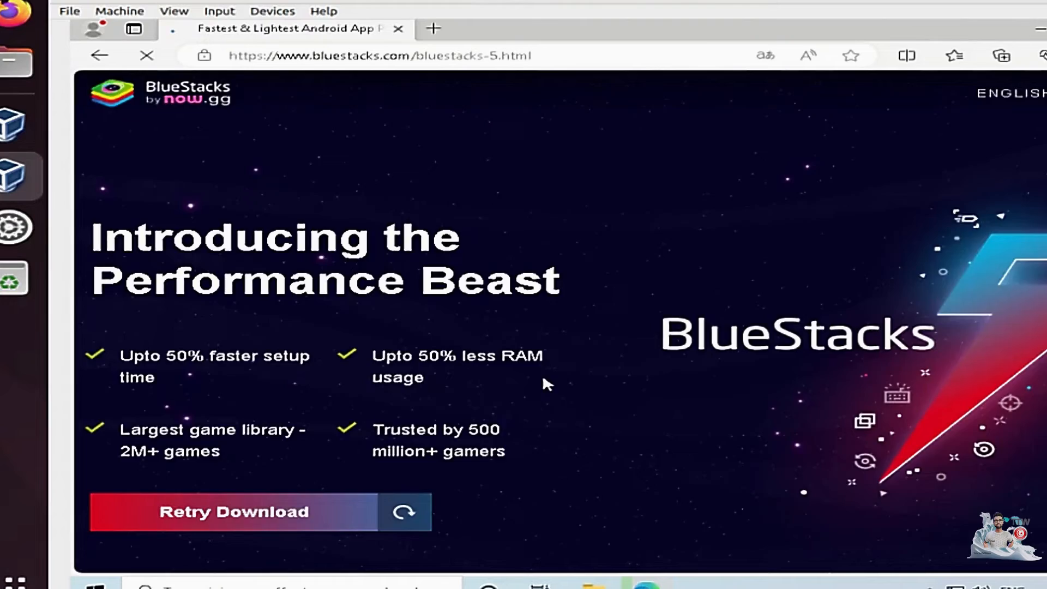
click(998, 52)
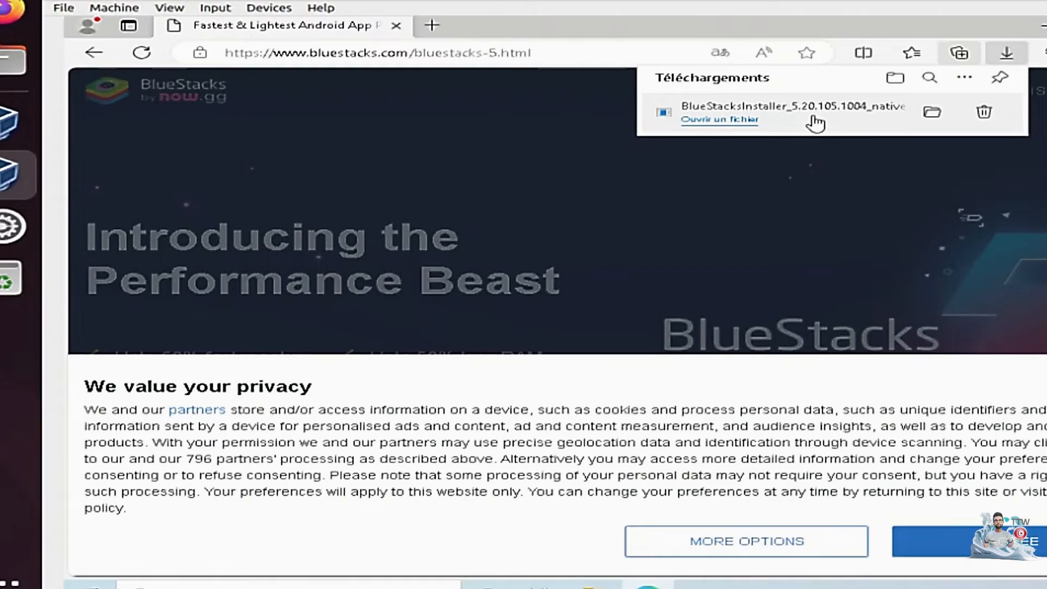
Run the BlueStacks installer with UAC approval, choose Install now and agree to the terms
click(720, 120)
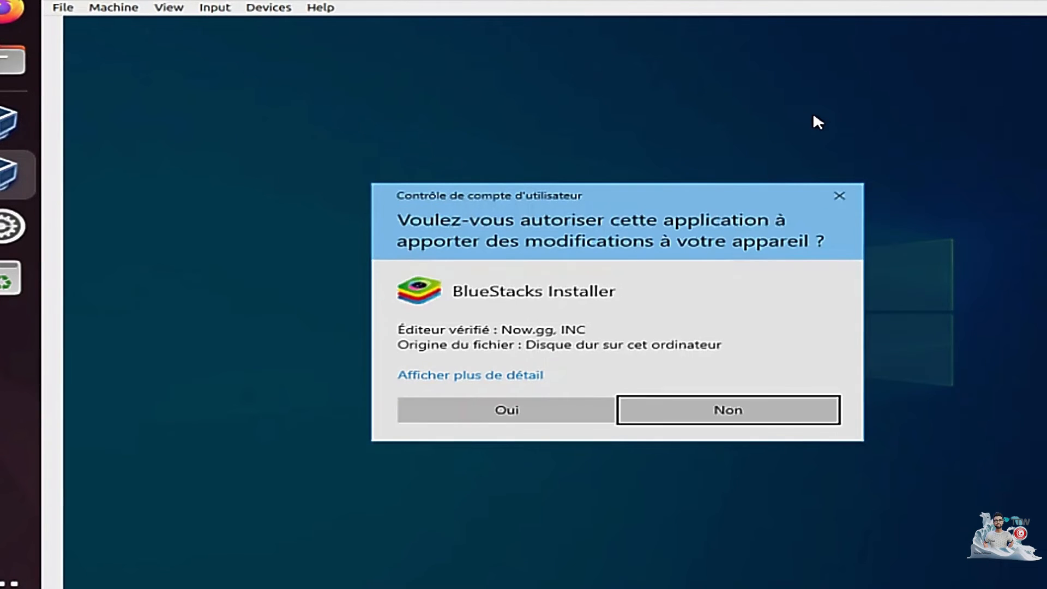
click(728, 409)
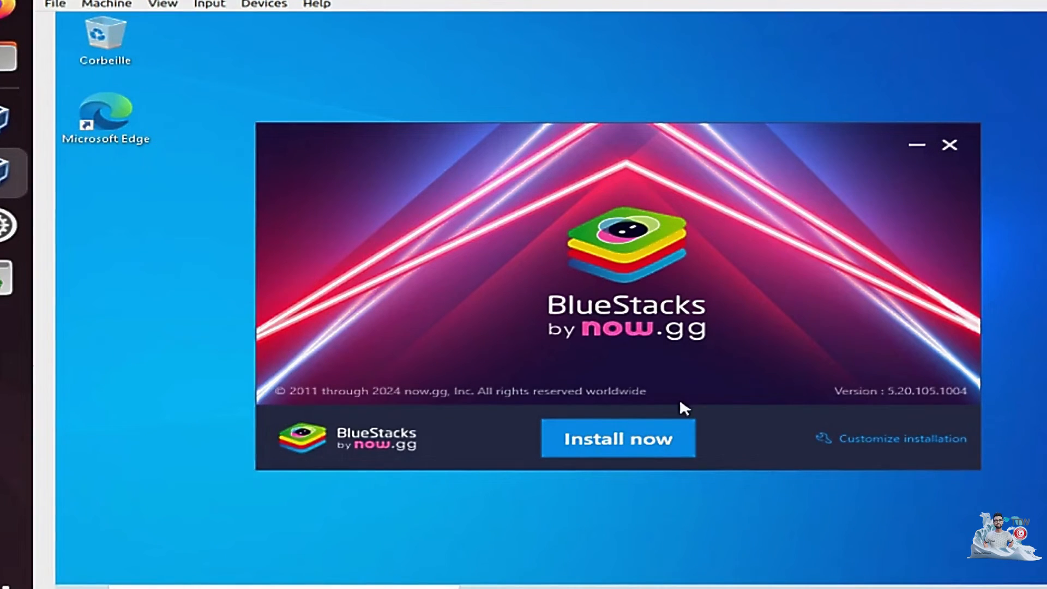
click(618, 439)
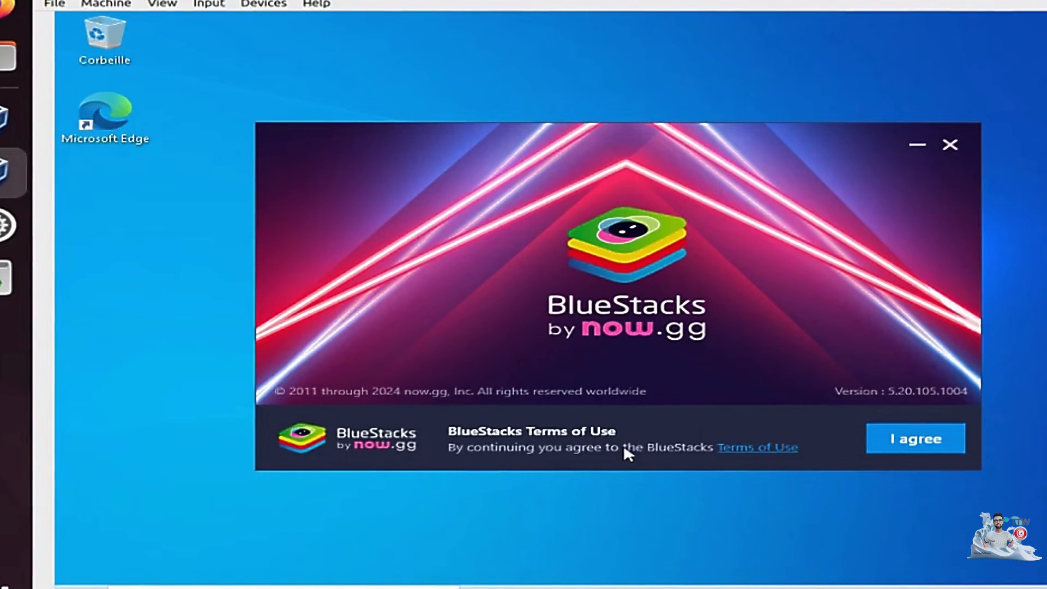
mouse_move(931, 447)
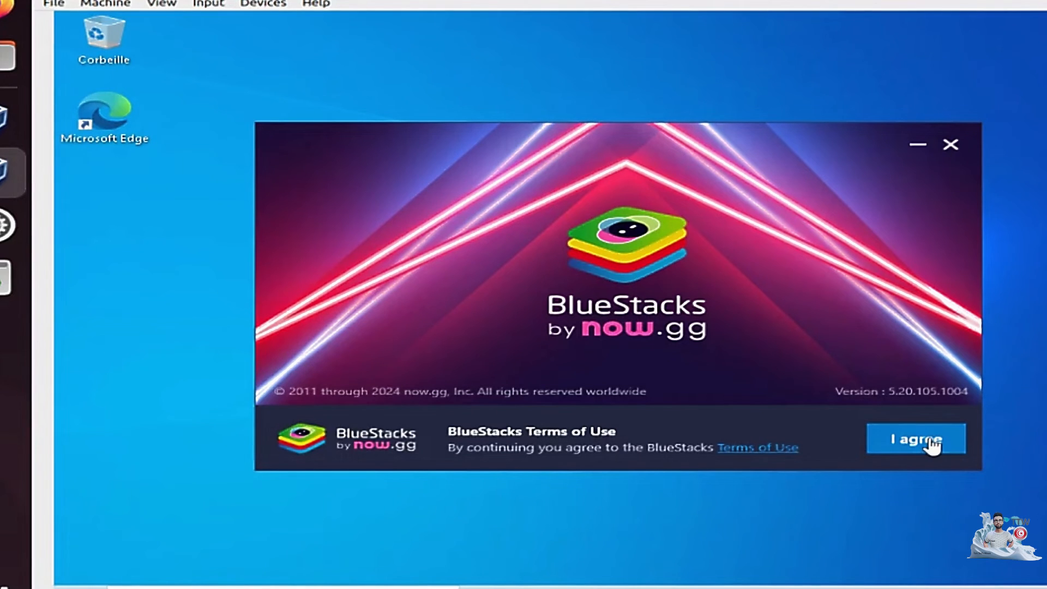
click(916, 439)
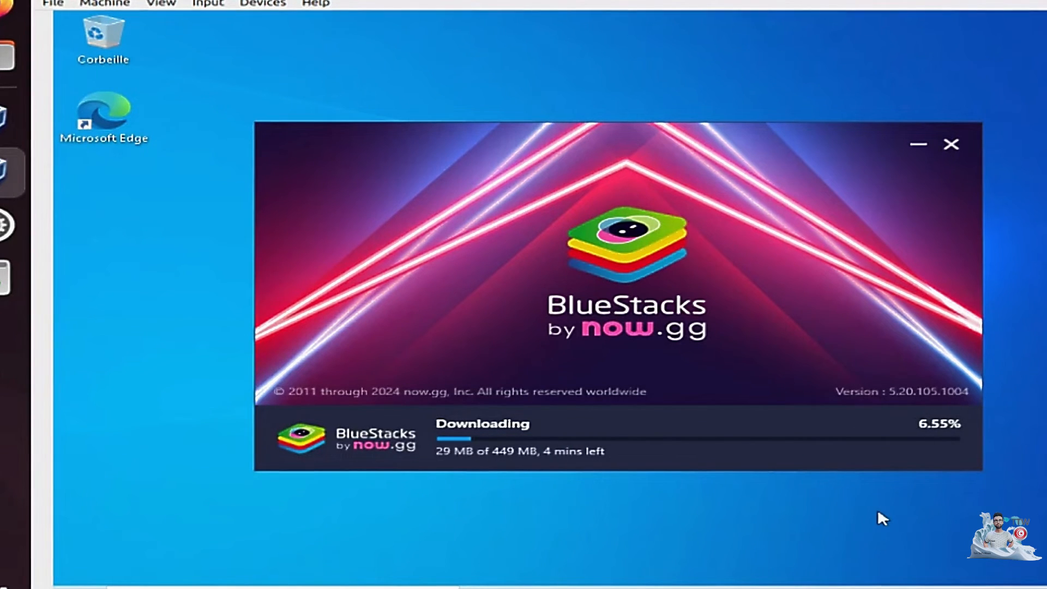